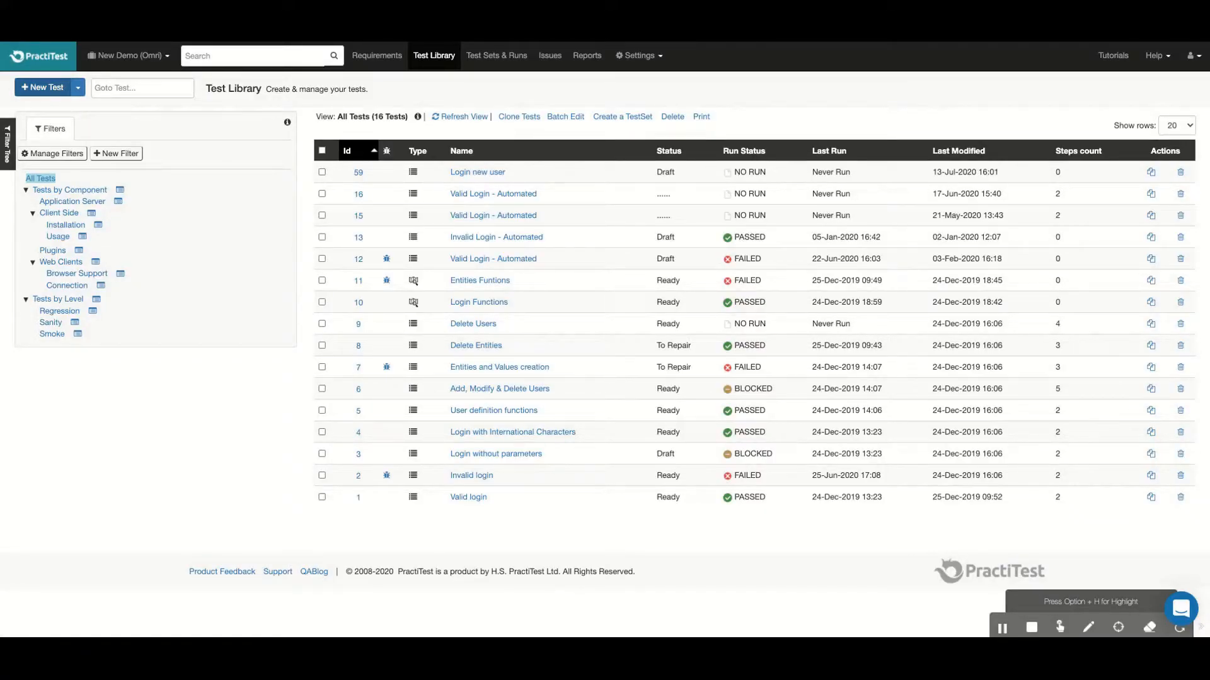
# Give test #59 Login new user a duration estimate of 00:20:00 and save it
pyautogui.click(476, 171)
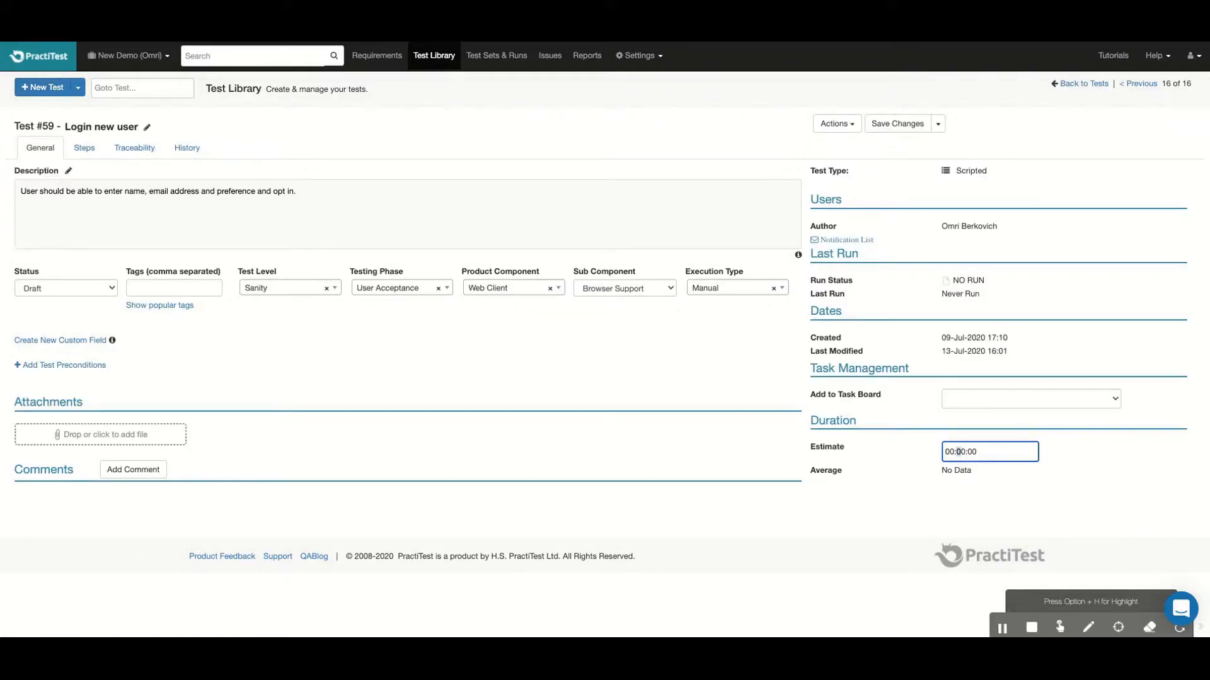
pyautogui.write('00:20:00')
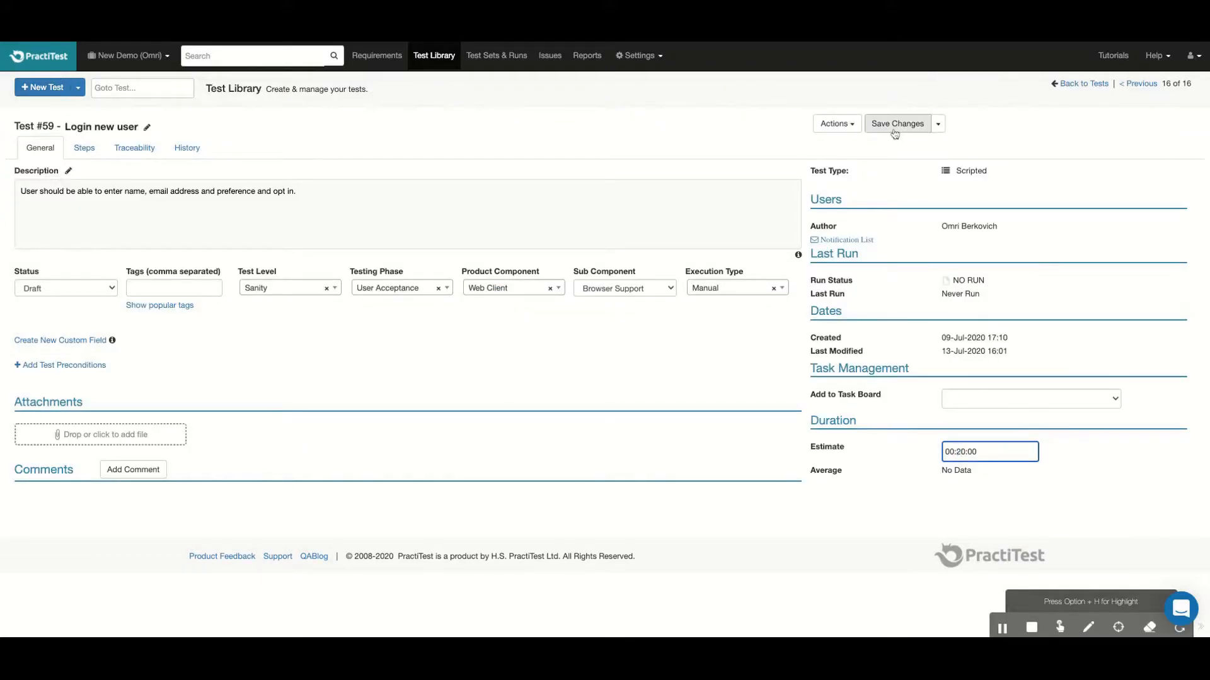
pyautogui.click(895, 124)
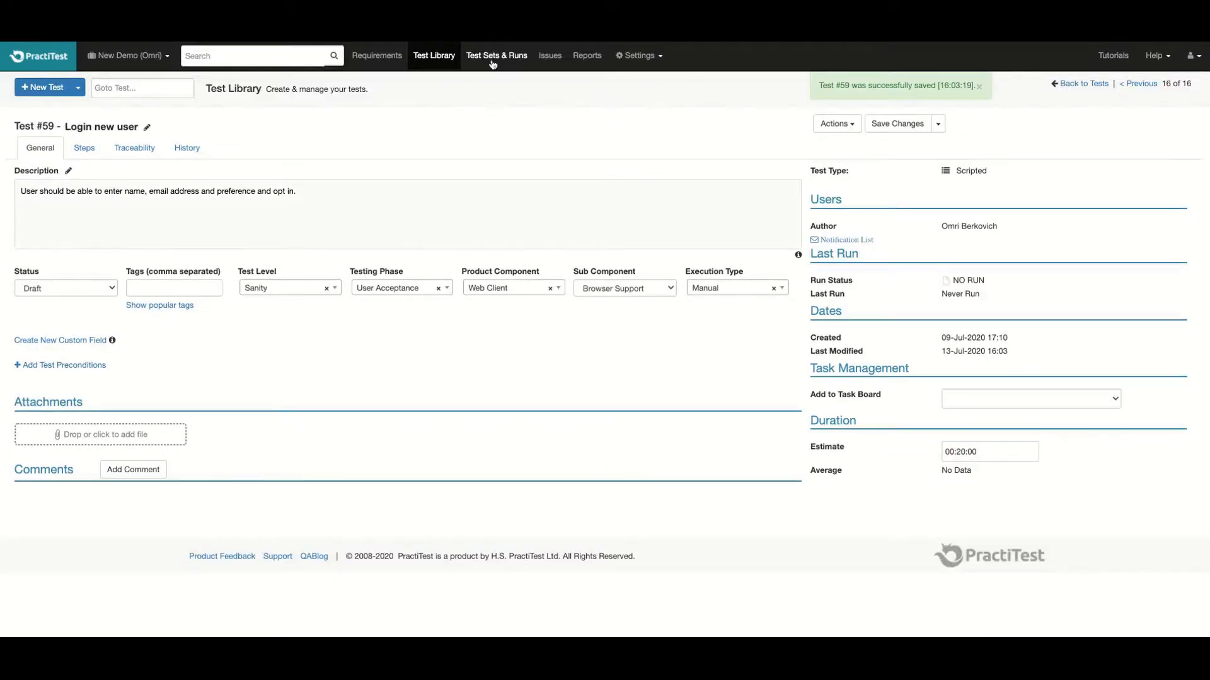
# From Test Sets & Runs, start running the Login without parameters instance of System Login
pyautogui.click(496, 55)
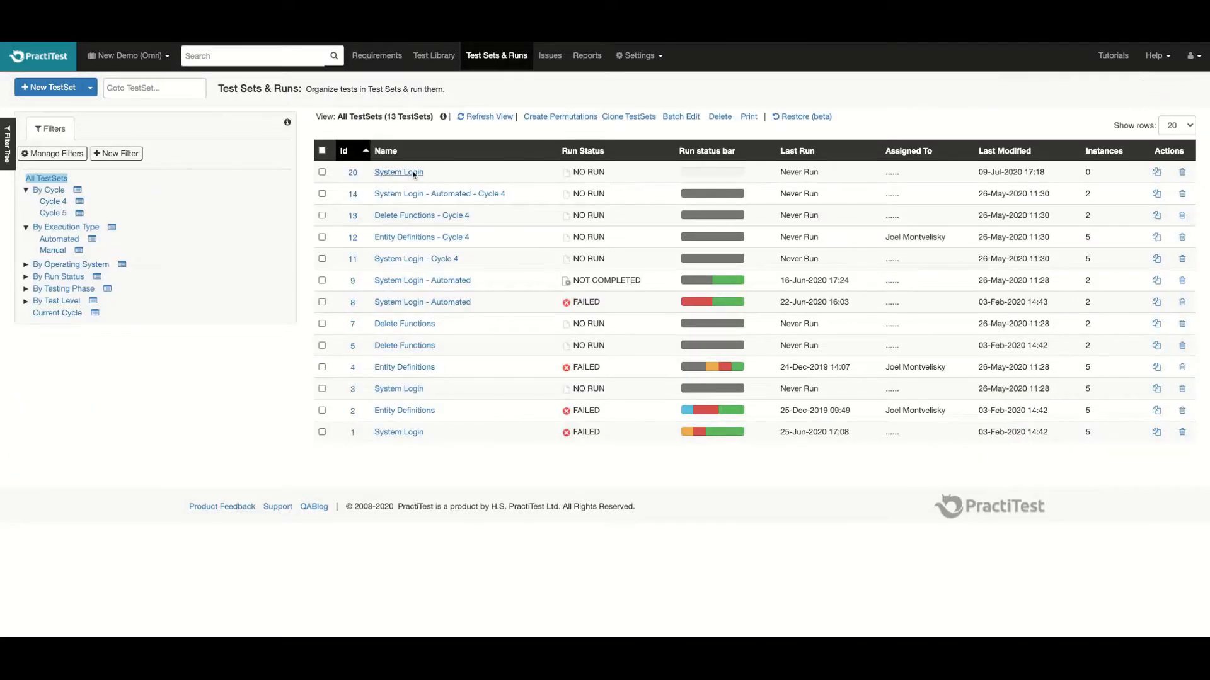
pyautogui.click(399, 173)
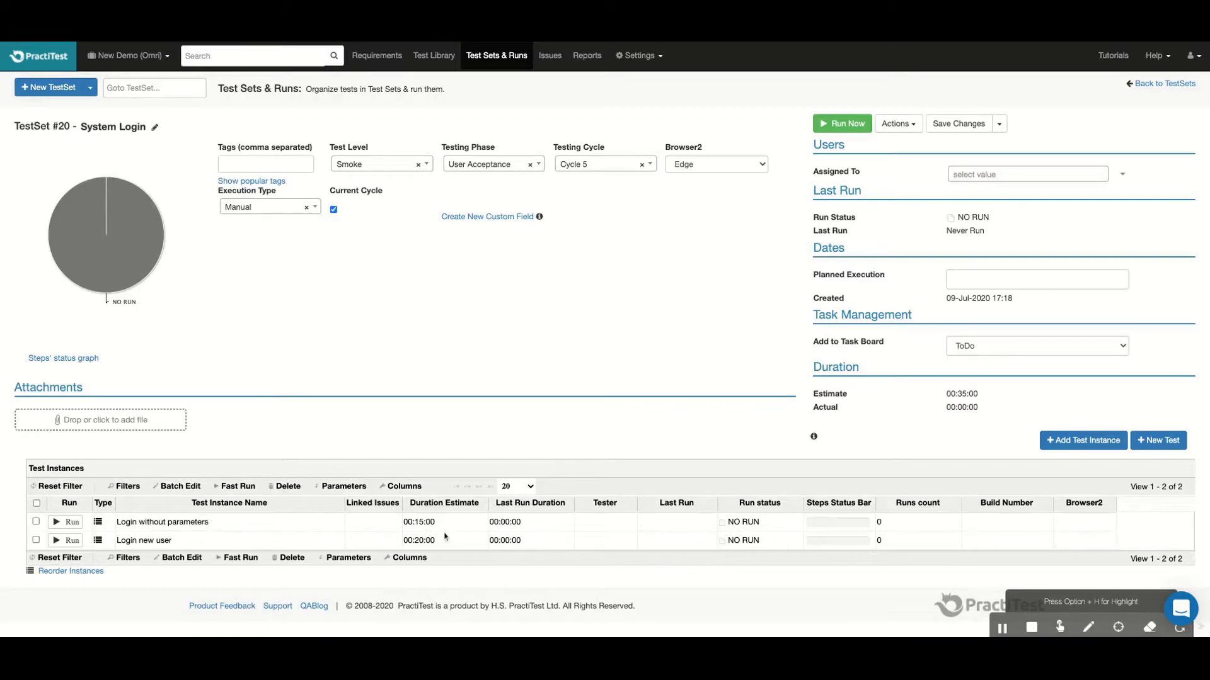
pyautogui.moveTo(423, 549)
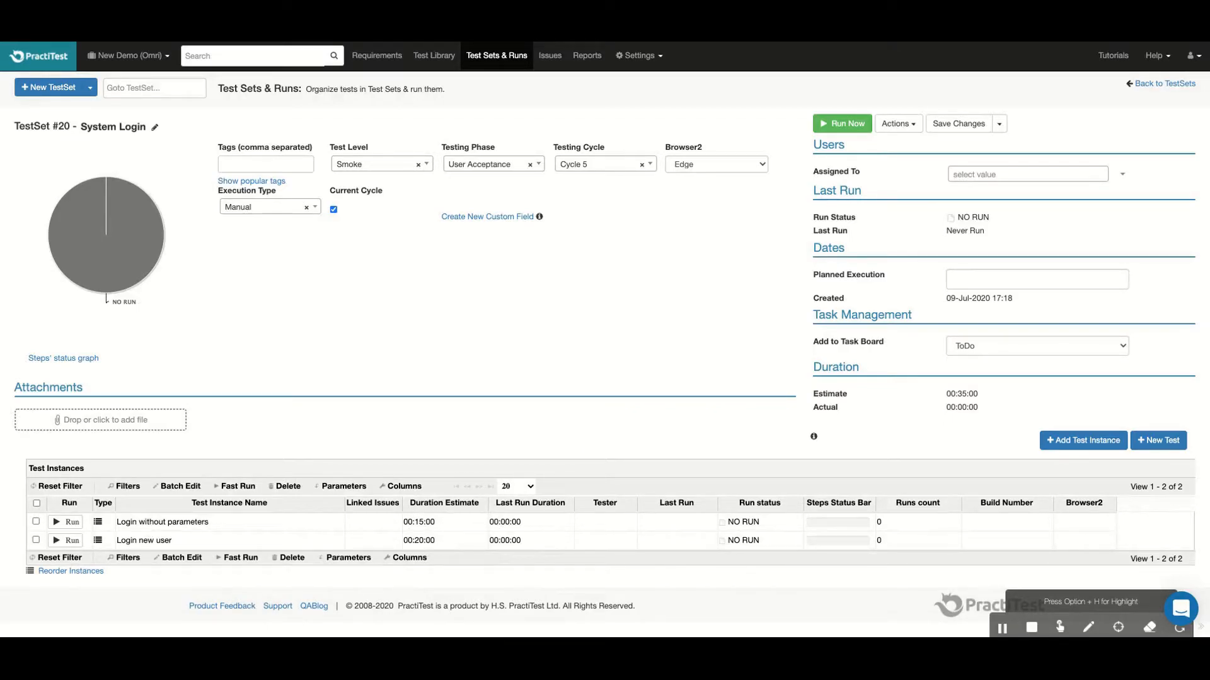
pyautogui.moveTo(944, 382)
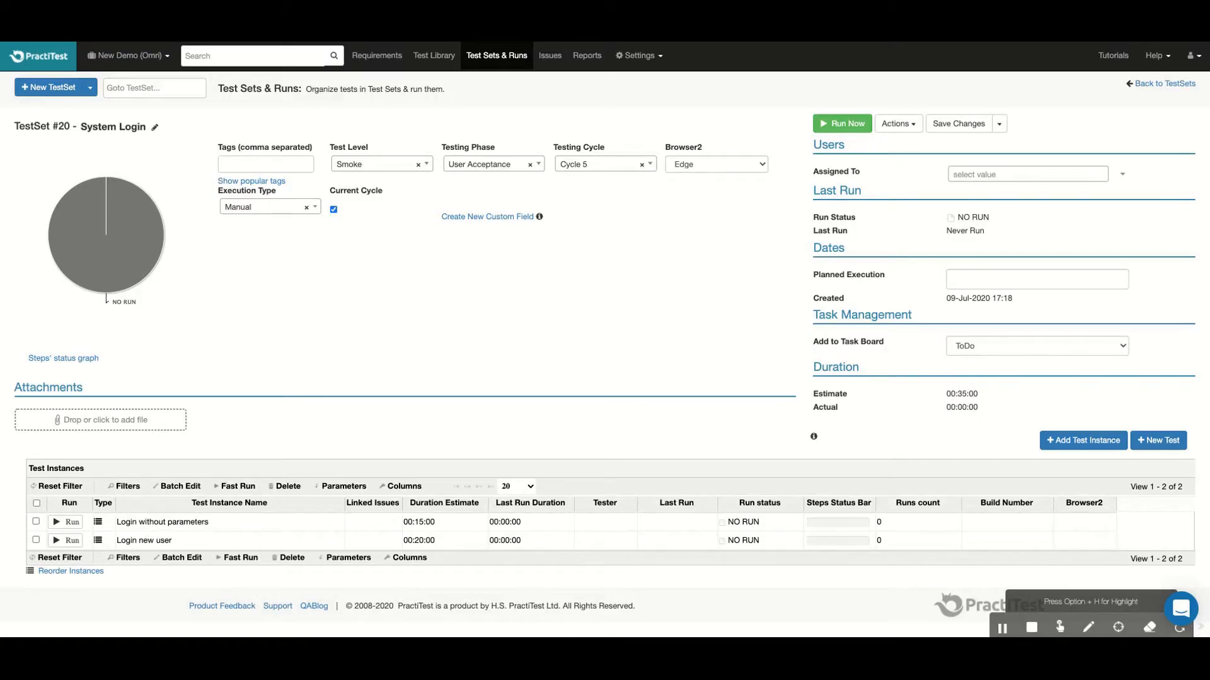
pyautogui.moveTo(76, 526)
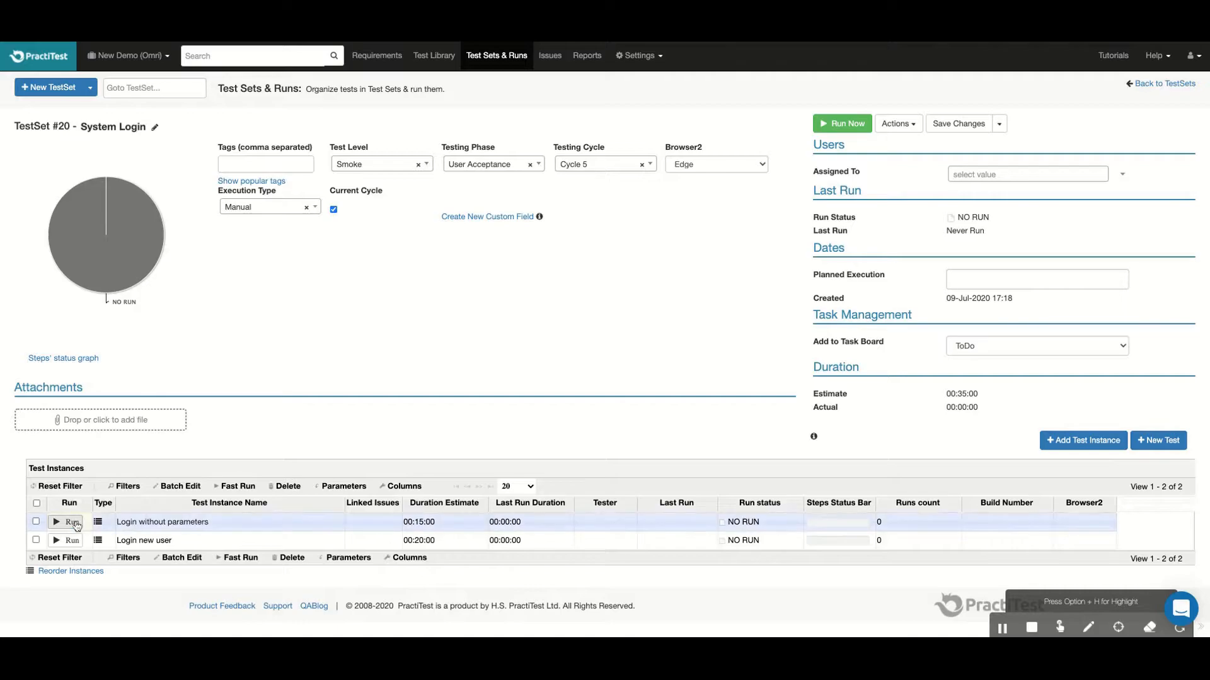
pyautogui.click(70, 522)
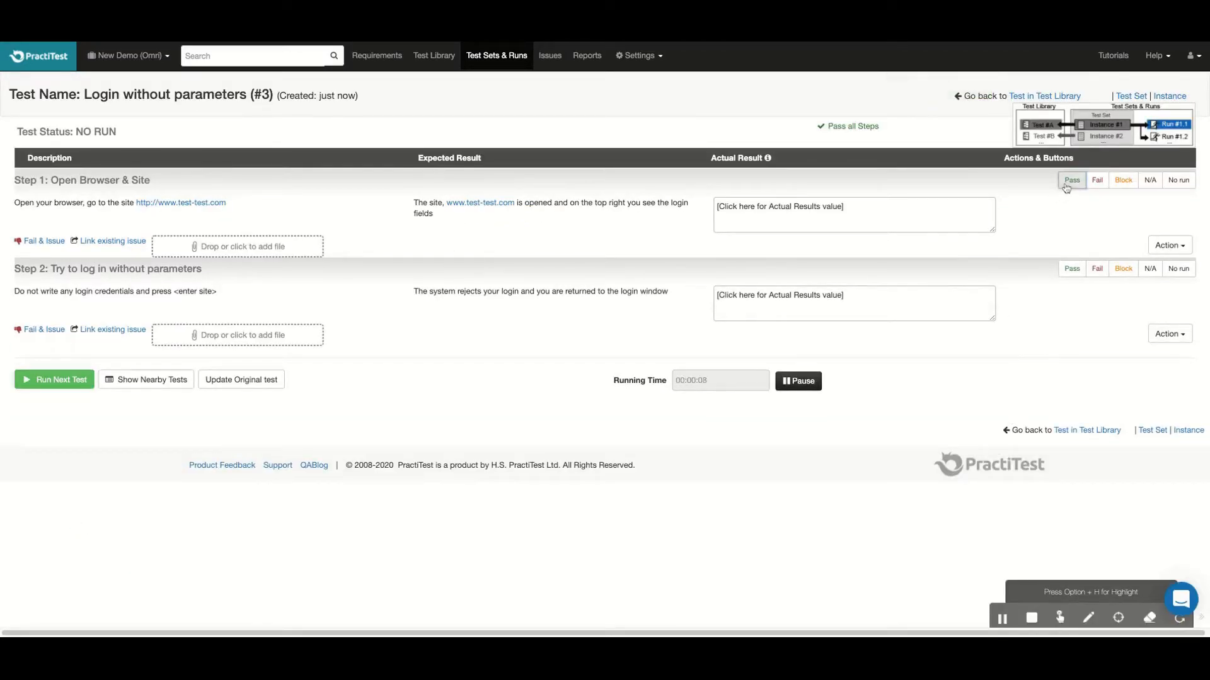
# Pass both run steps and set the paused running time to 00:30:21 before resuming
pyautogui.click(1071, 180)
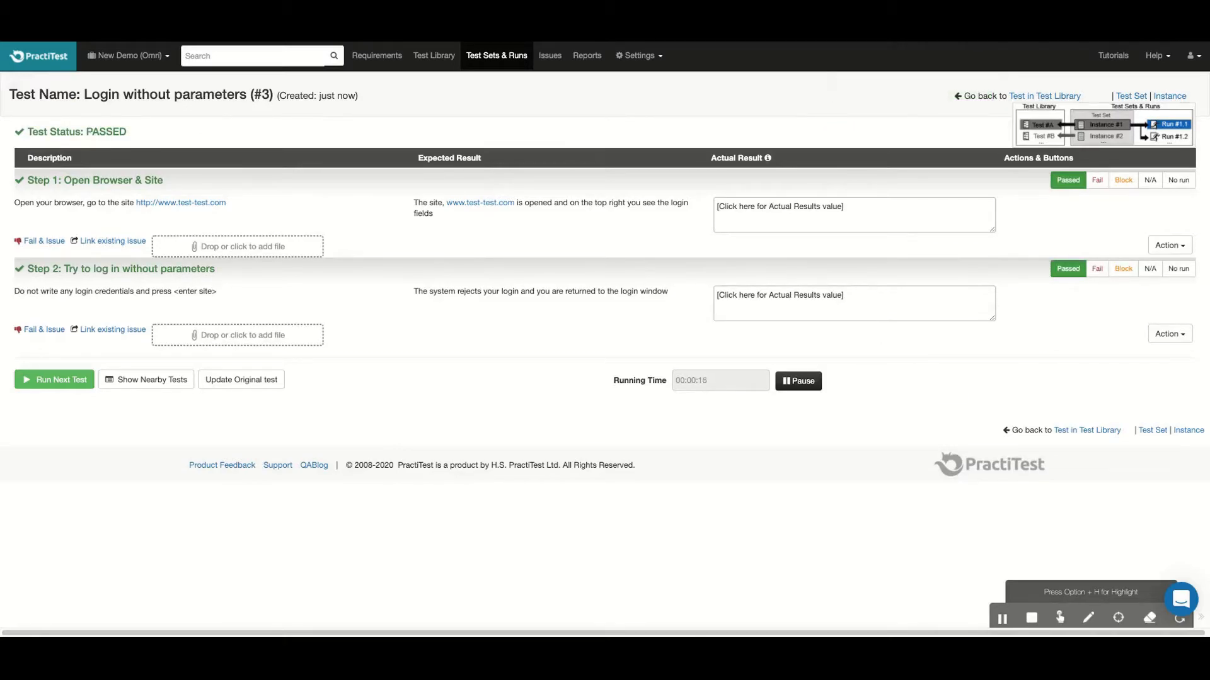
pyautogui.click(797, 381)
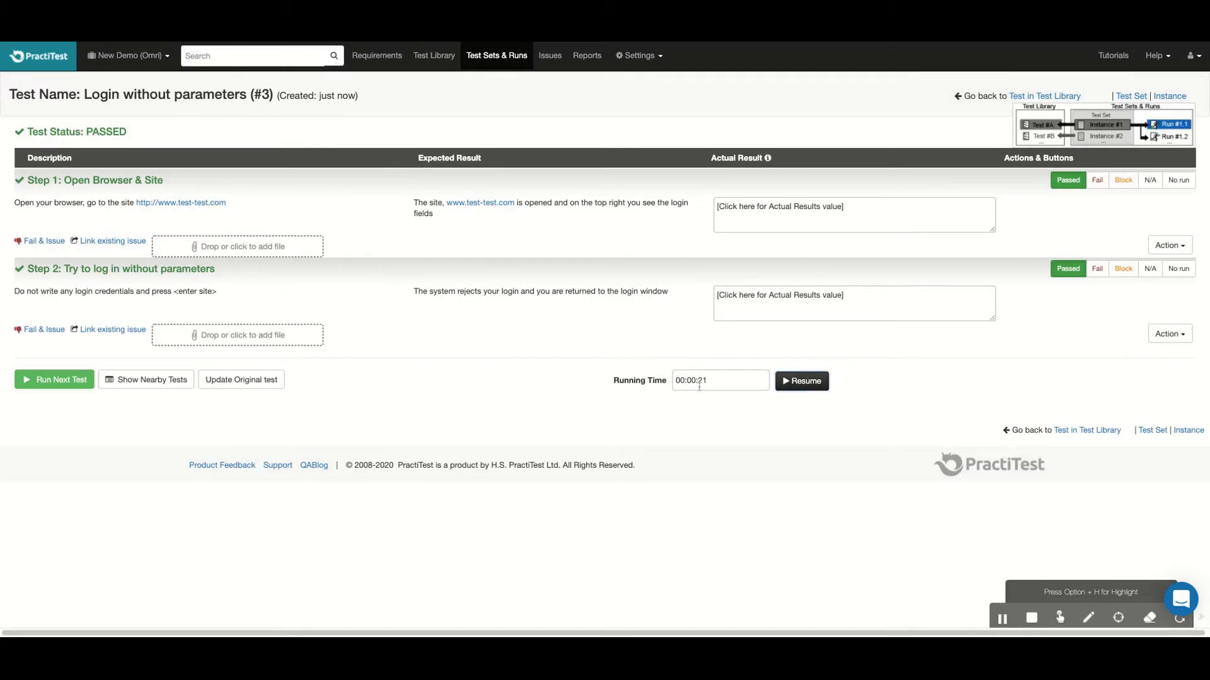
pyautogui.click(719, 381)
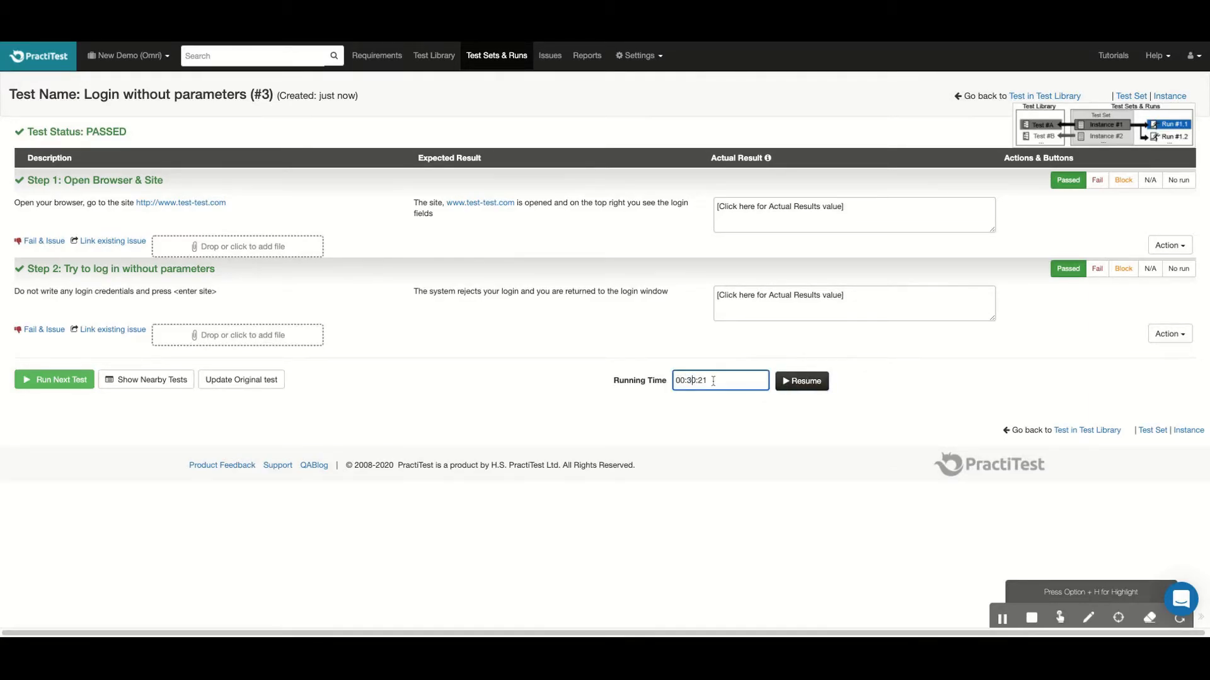
pyautogui.click(801, 381)
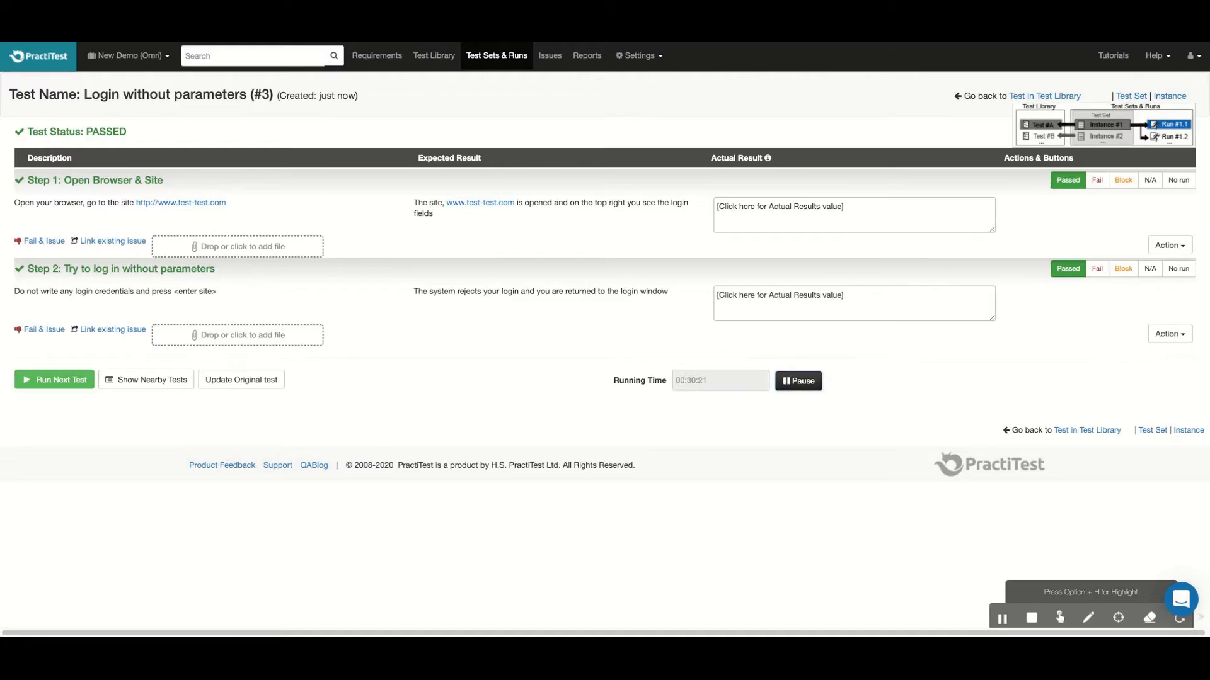
pyautogui.moveTo(783, 407)
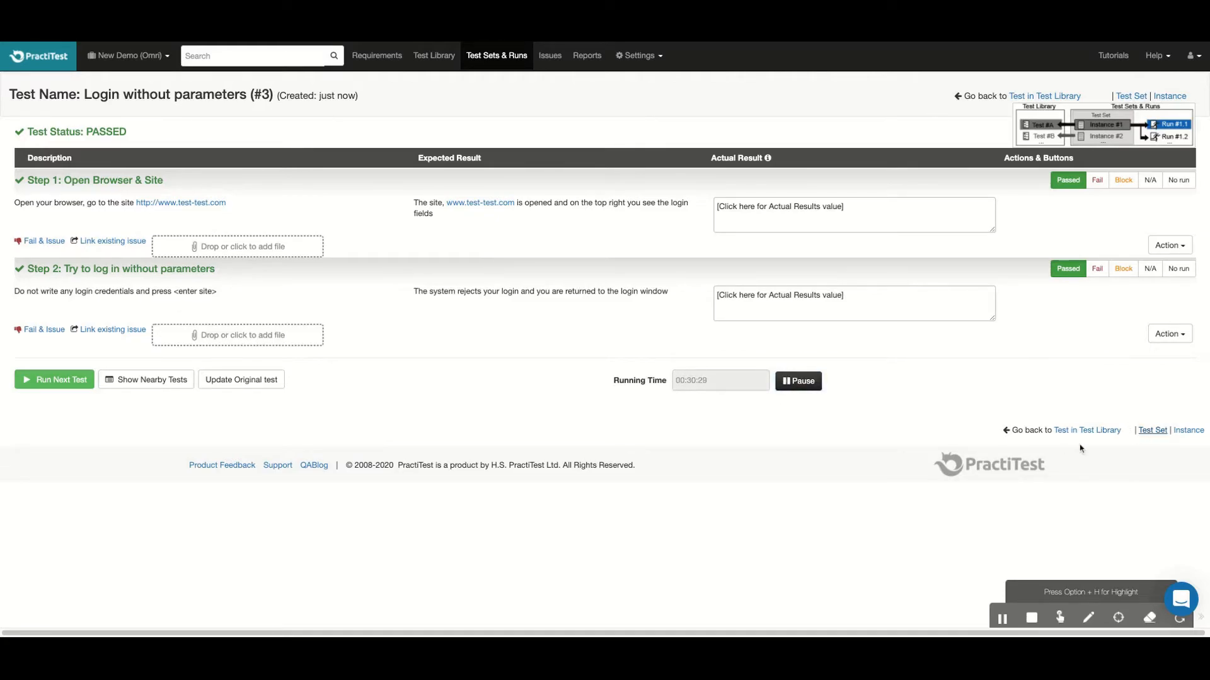
# Return to the System Login test set showing Login without parameters Passed at 00:30:21
pyautogui.click(1132, 94)
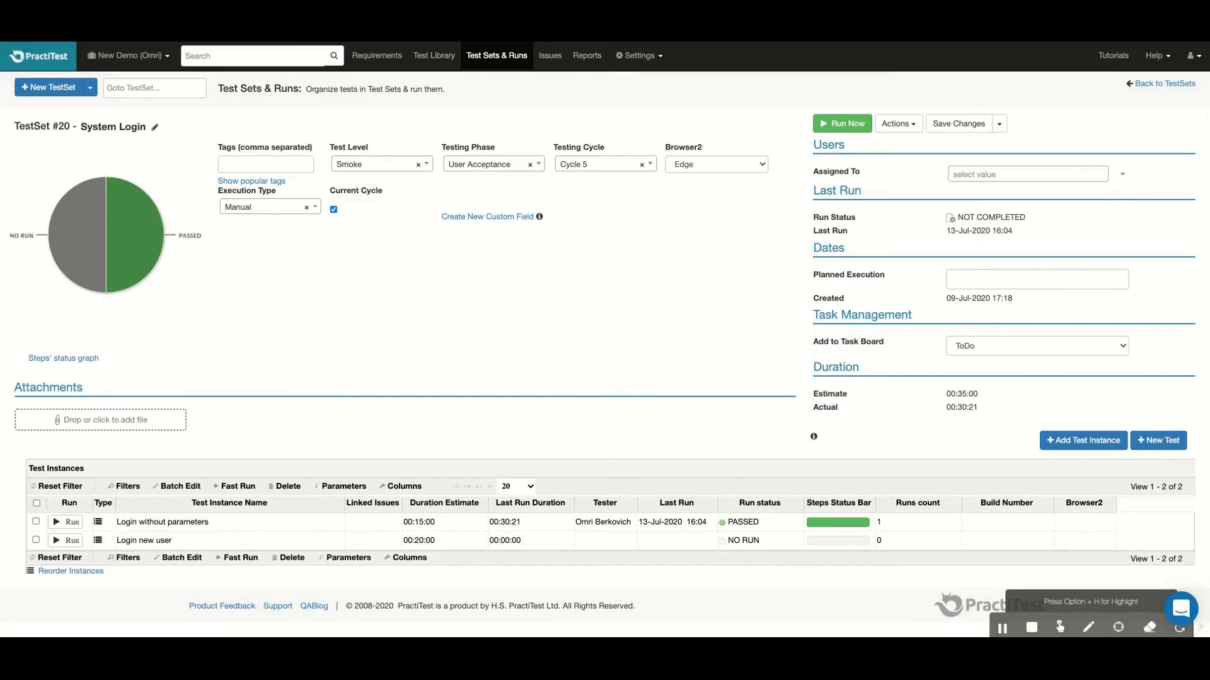
# Go to the Report Center listing tests, instances, issues and requirements reports
pyautogui.click(586, 54)
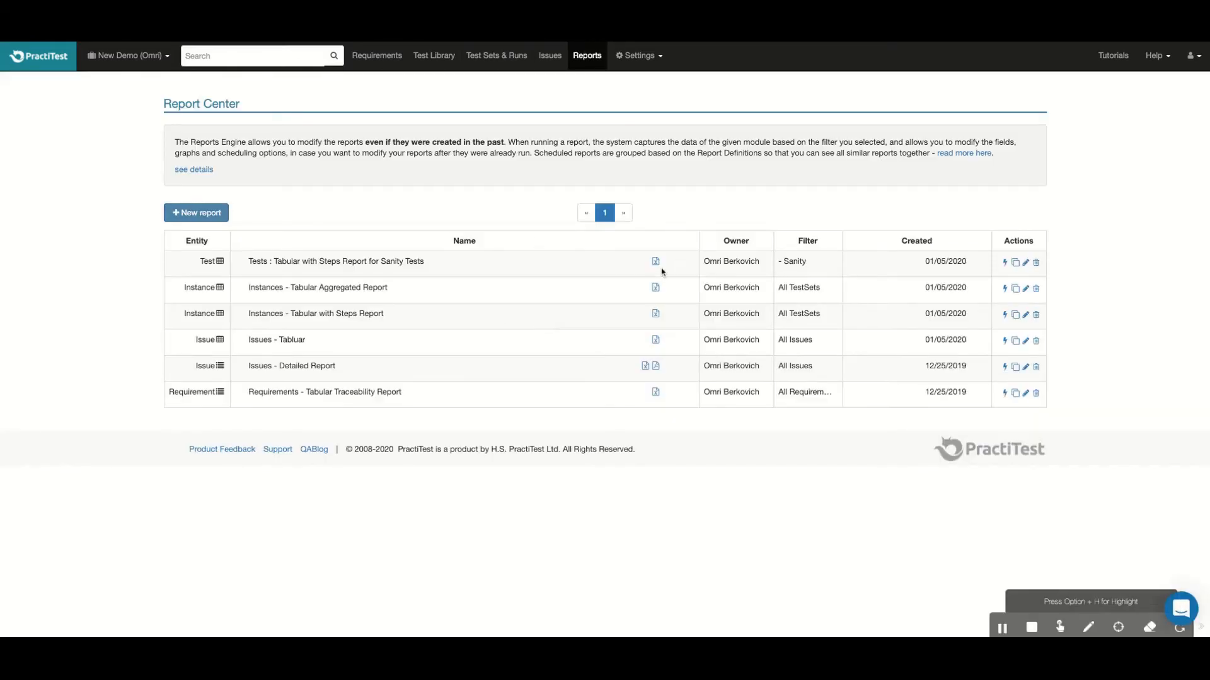